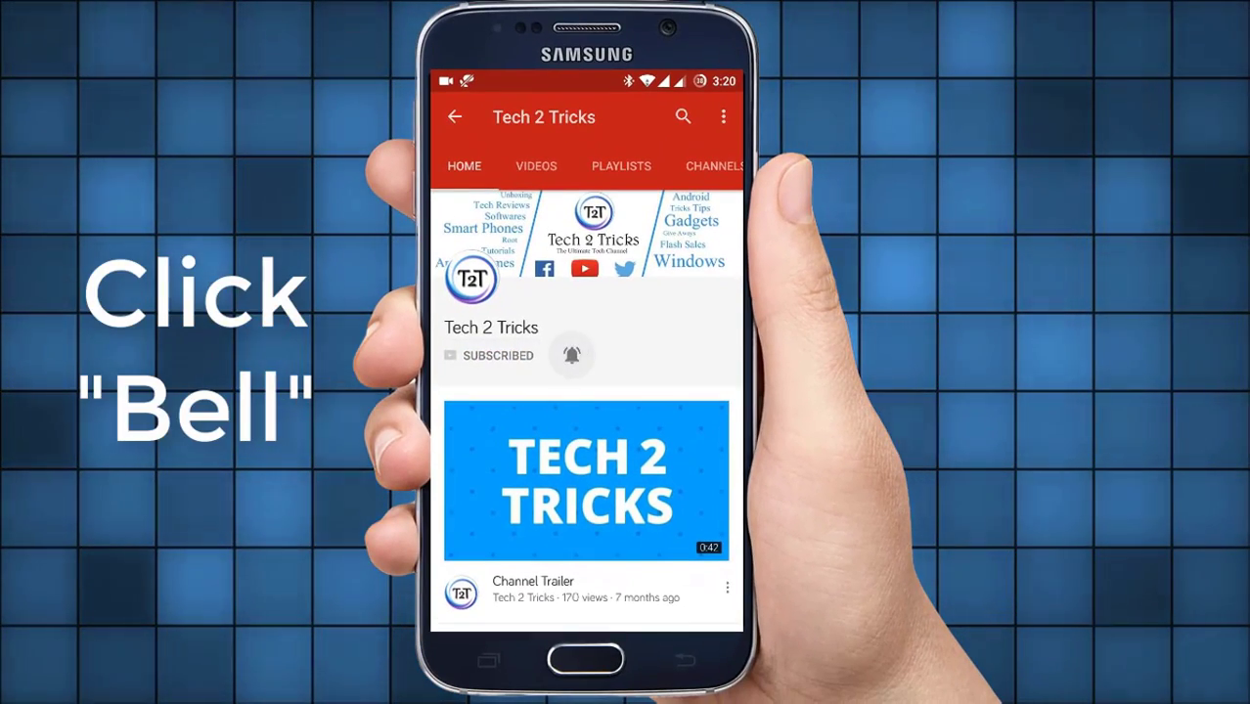
Launch Google Chrome from the desktop so a new blank tab window opens
{"action": "left_click", "coordinate": [571, 355]}
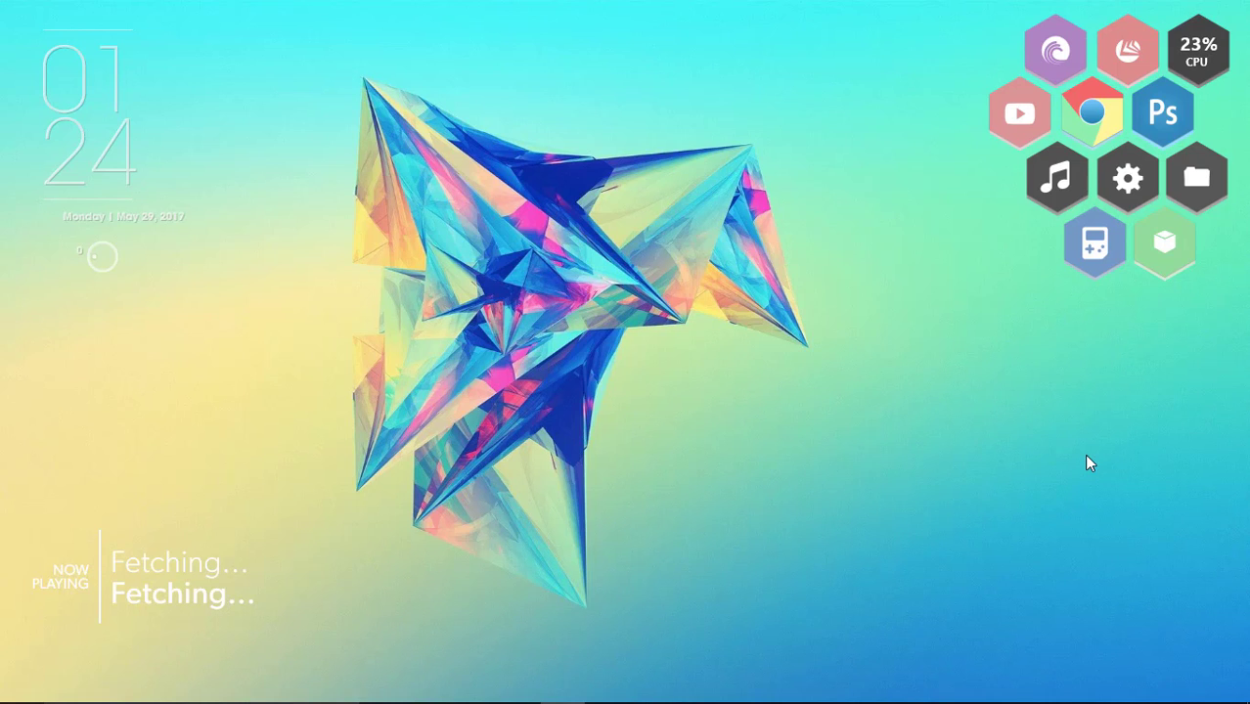
{"action": "mouse_move", "coordinate": [1113, 141]}
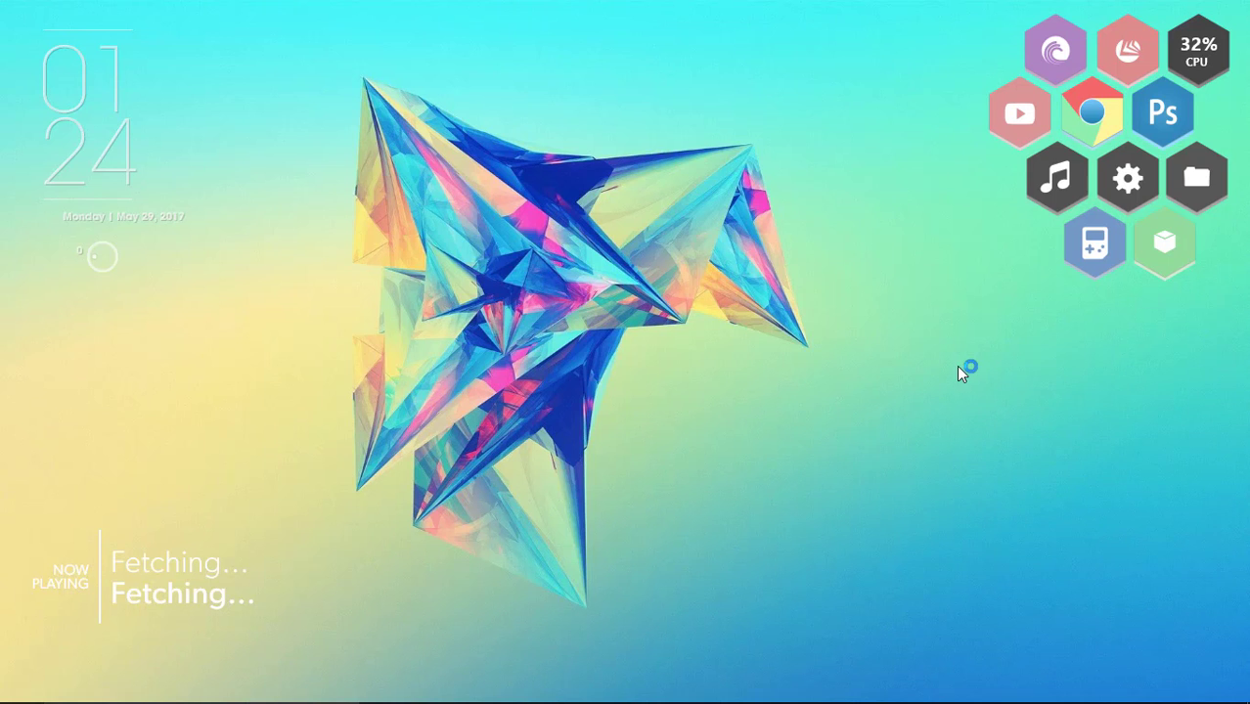
{"action": "left_click", "coordinate": [1091, 111]}
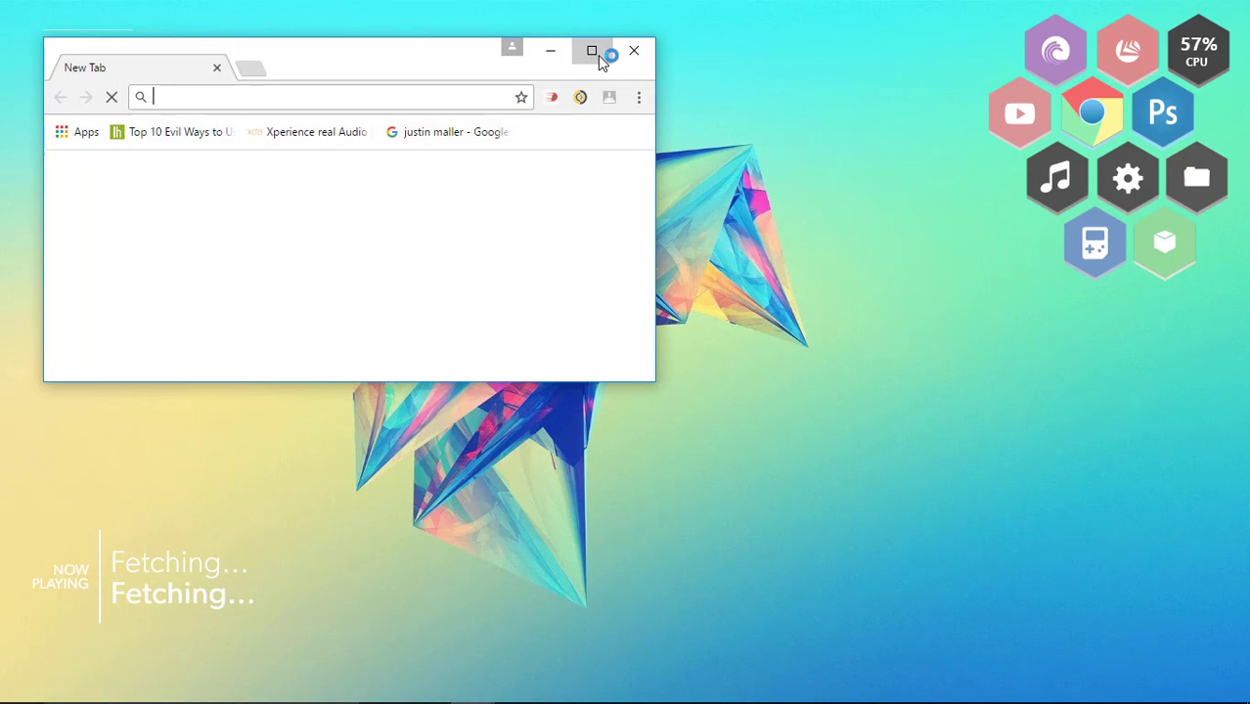
{"action": "left_click", "coordinate": [591, 50]}
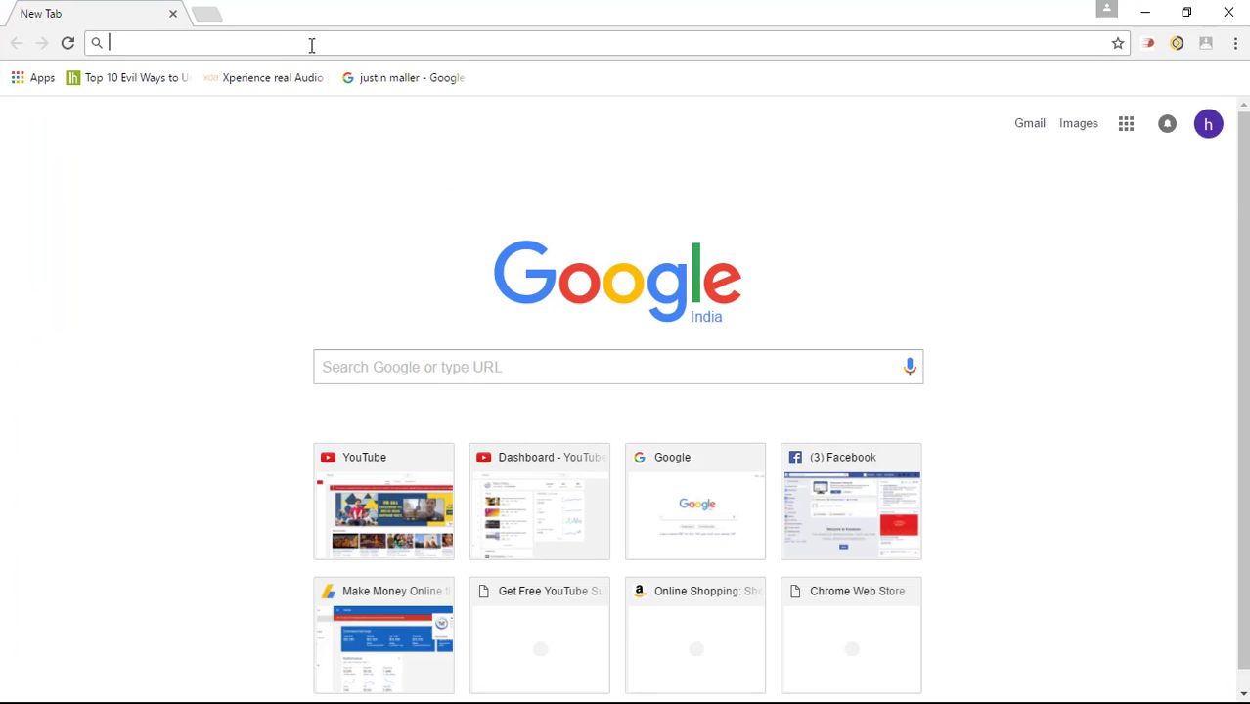
{"action": "type", "text": "www.youtube.com"}
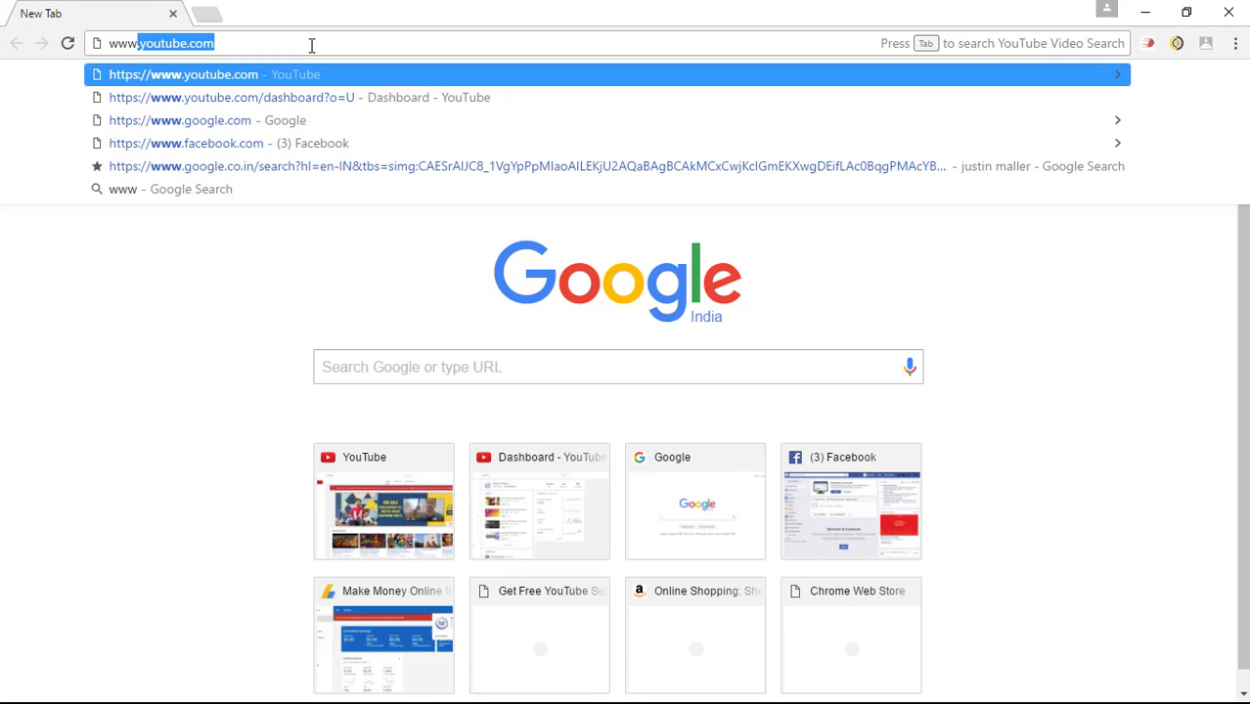
{"action": "type", "text": "www.tr"}
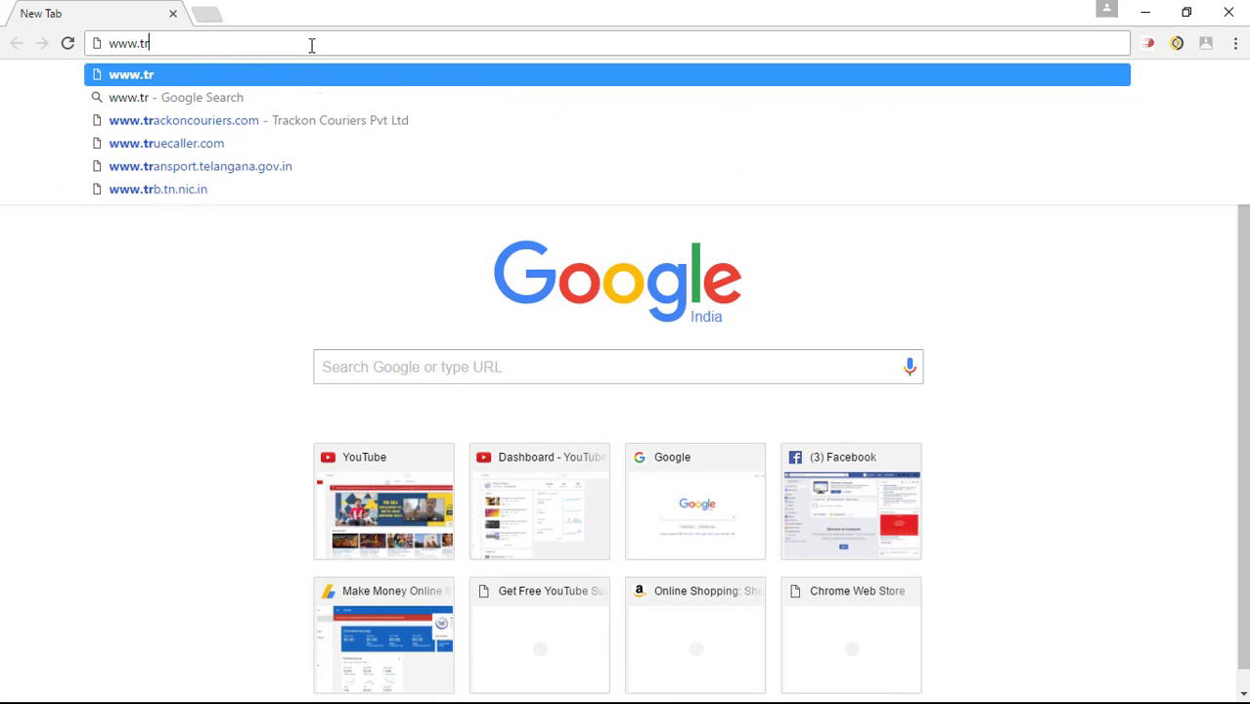
{"action": "left_click", "coordinate": [167, 143]}
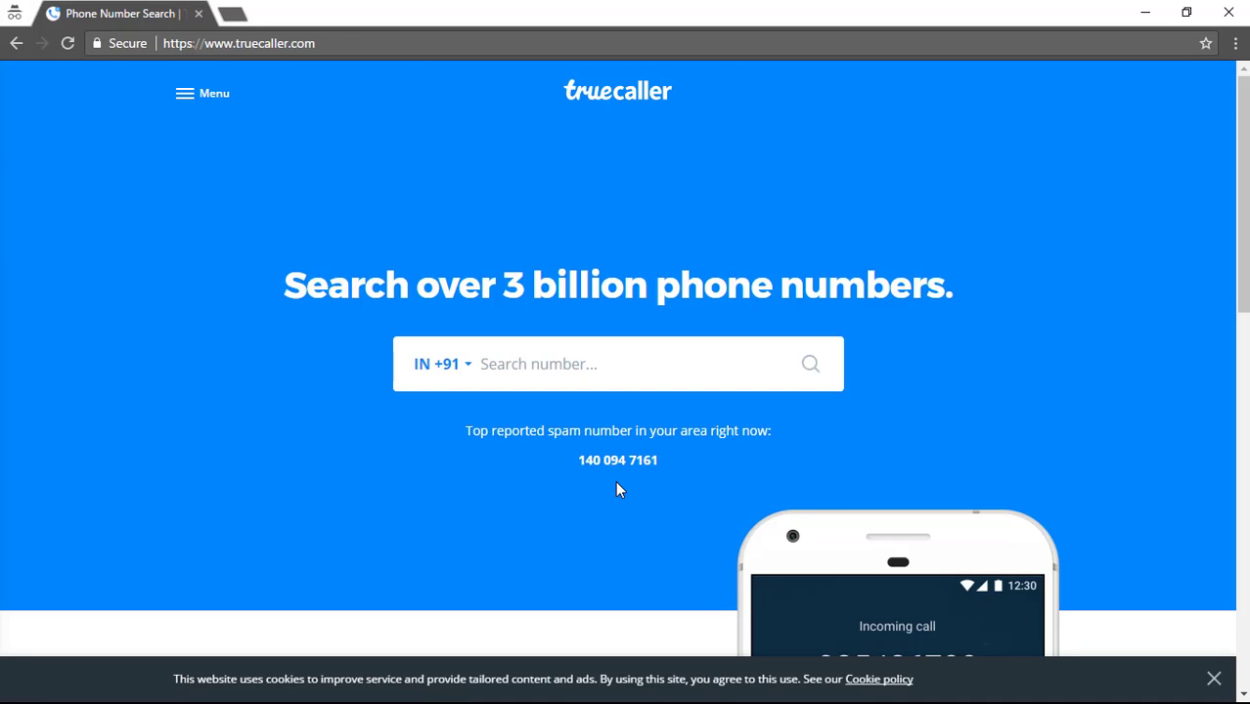
Enter an Indian phone number in the Search number box and submit the search
{"action": "left_click", "coordinate": [559, 364]}
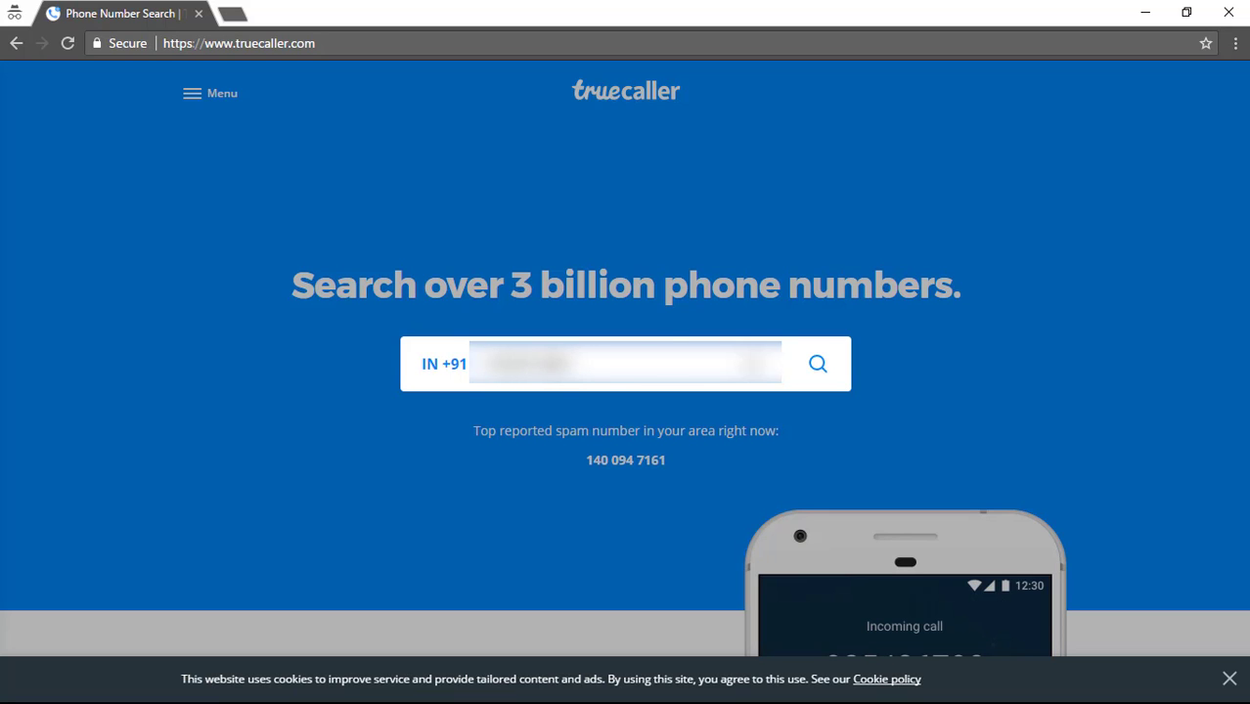
{"action": "left_click", "coordinate": [817, 362]}
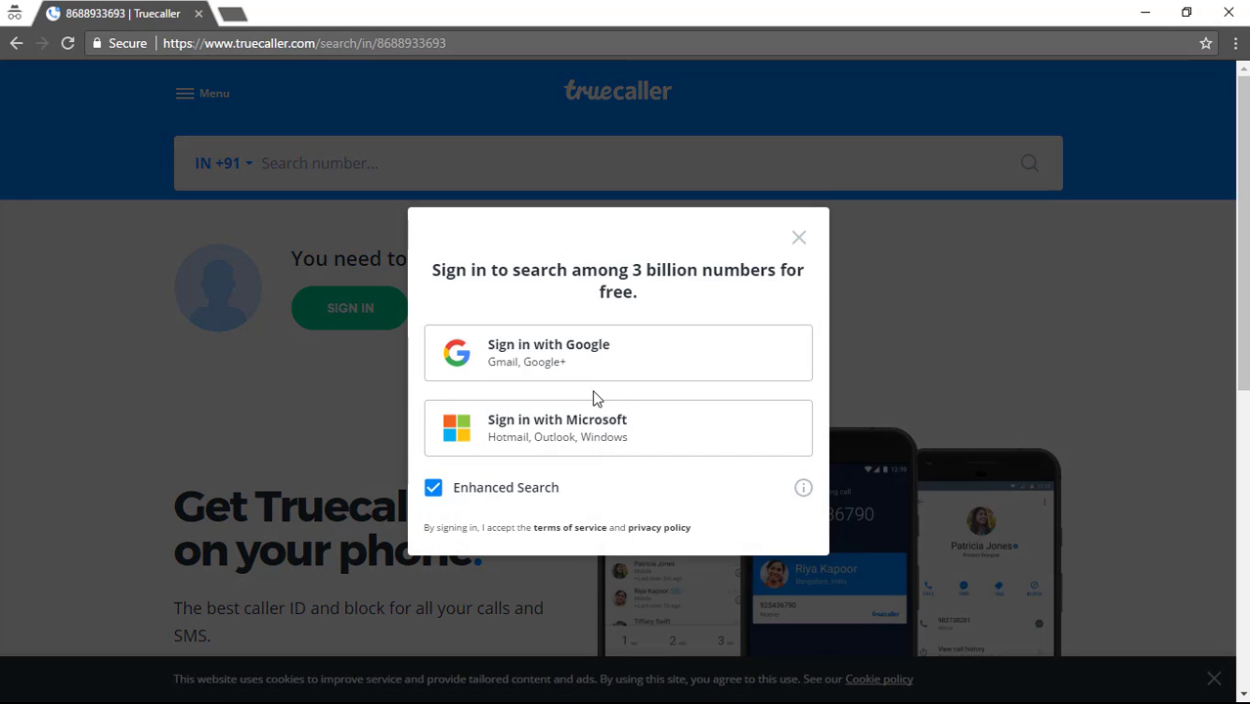
{"action": "mouse_move", "coordinate": [581, 365]}
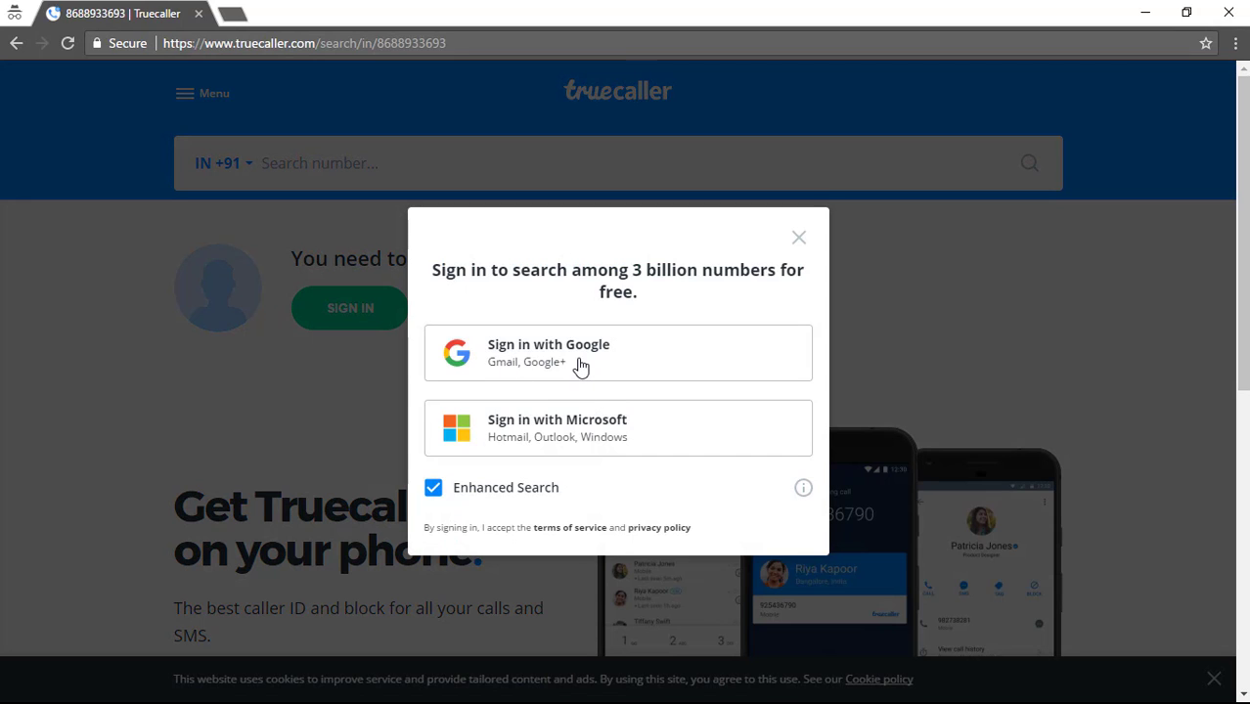
{"action": "mouse_move", "coordinate": [583, 372]}
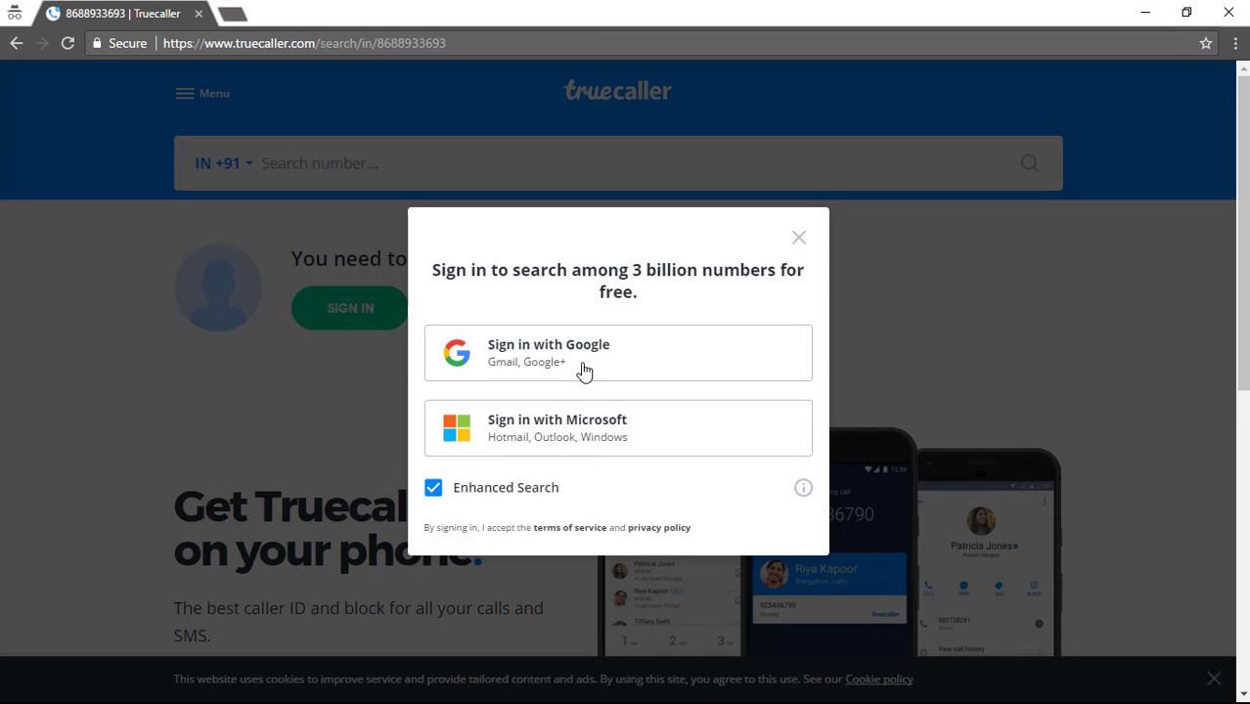
{"action": "left_click", "coordinate": [547, 352]}
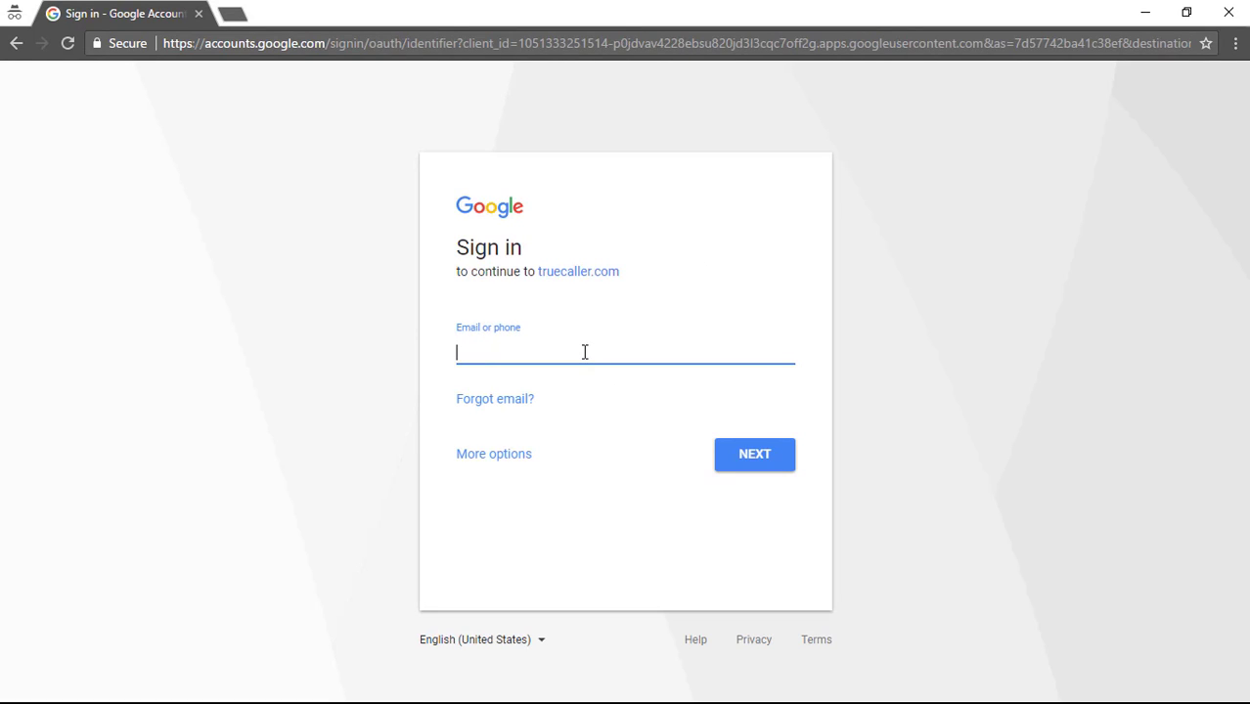
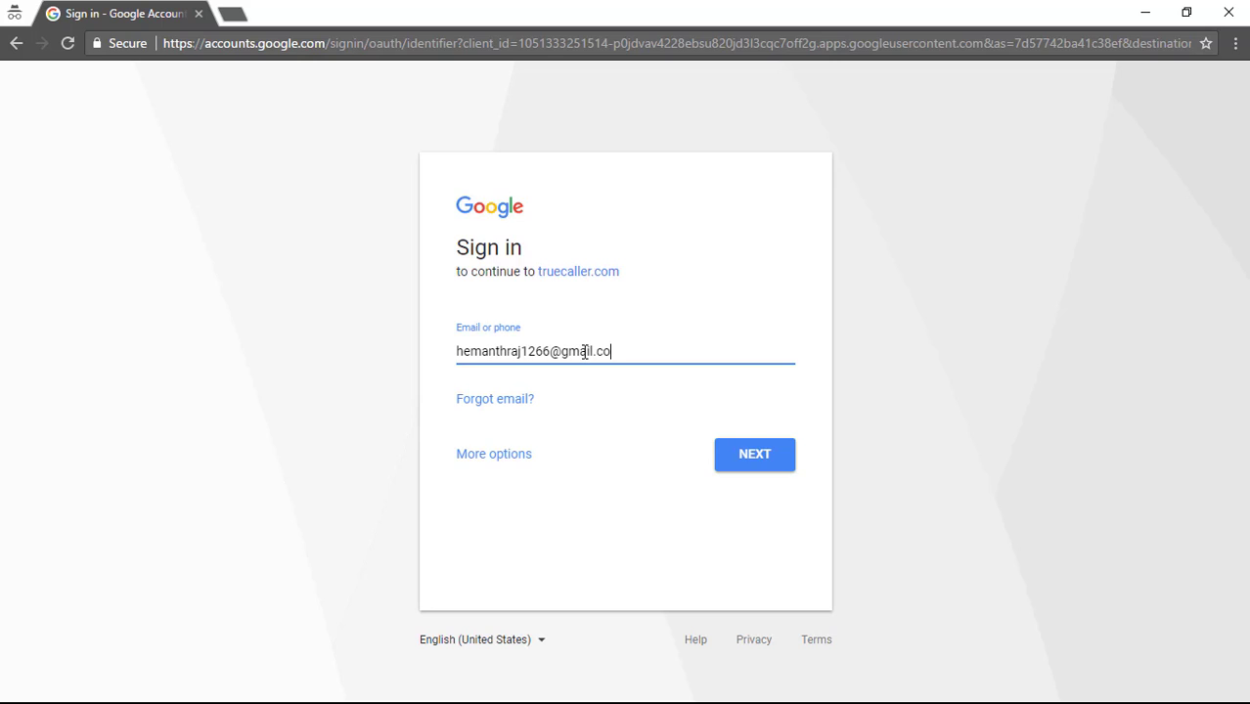
{"action": "left_click", "coordinate": [755, 454]}
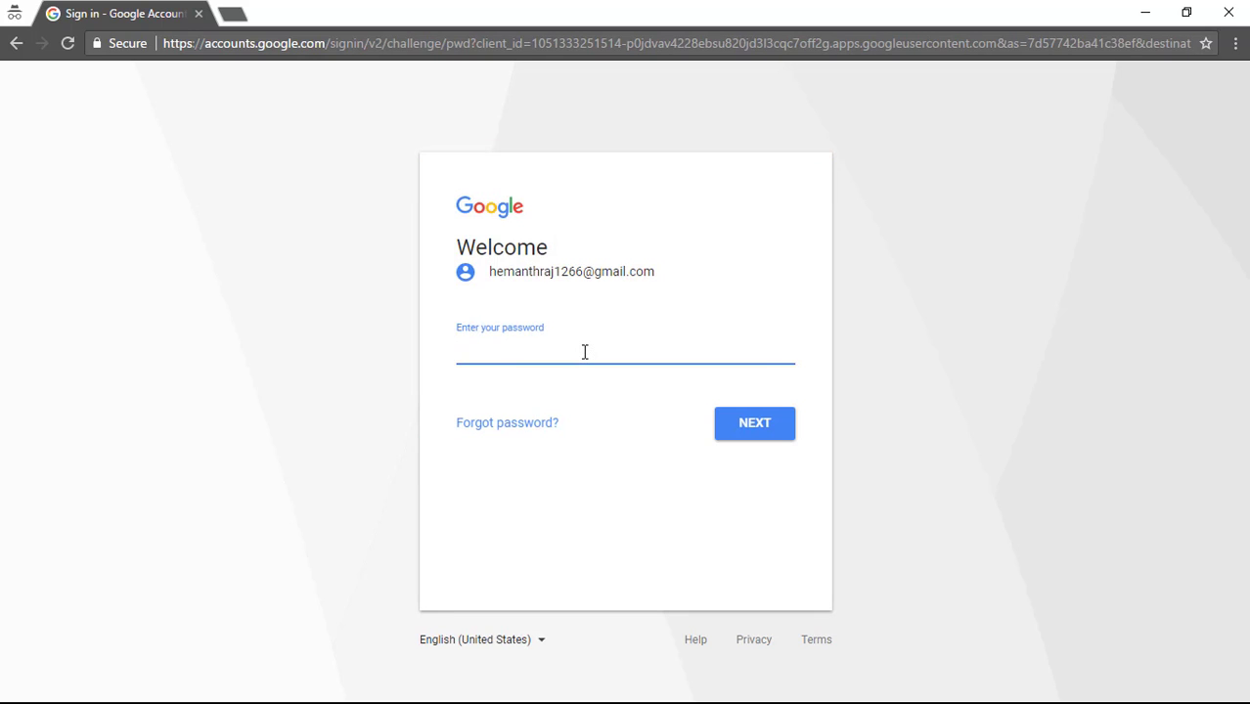
Enter the account password and finish signing in to reach the Truecaller results
{"action": "type", "text": "password"}
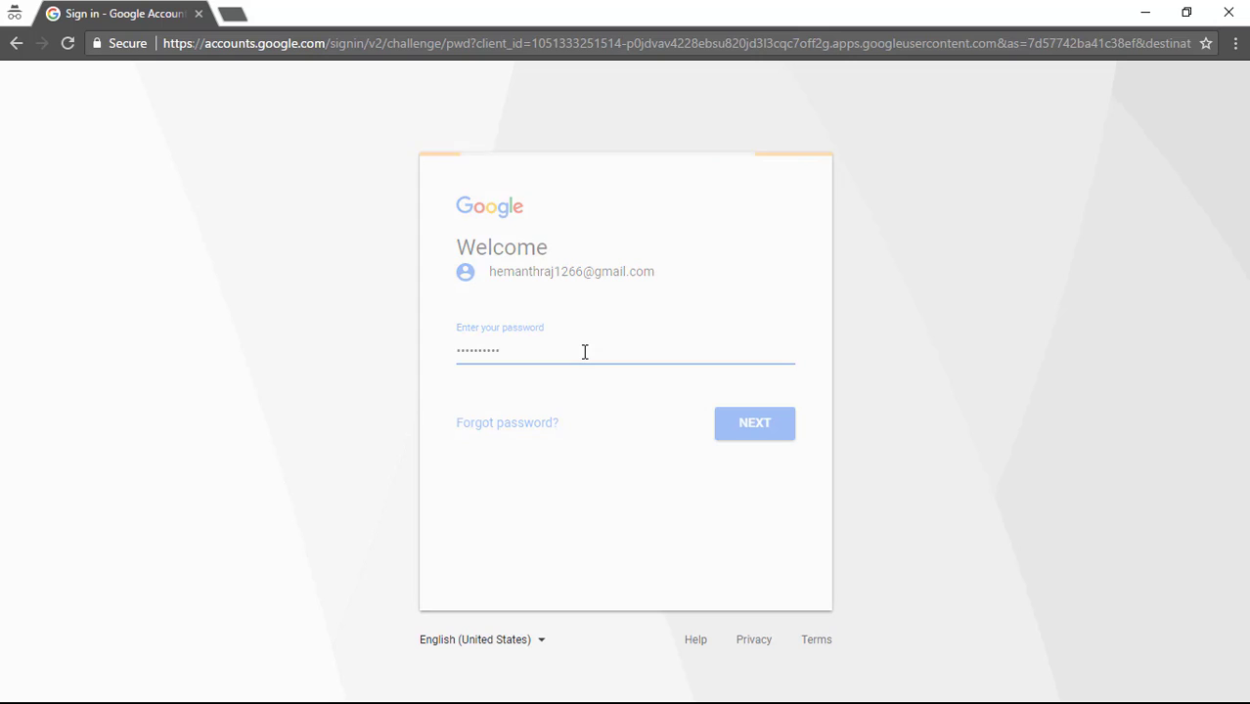
{"action": "left_click", "coordinate": [755, 423]}
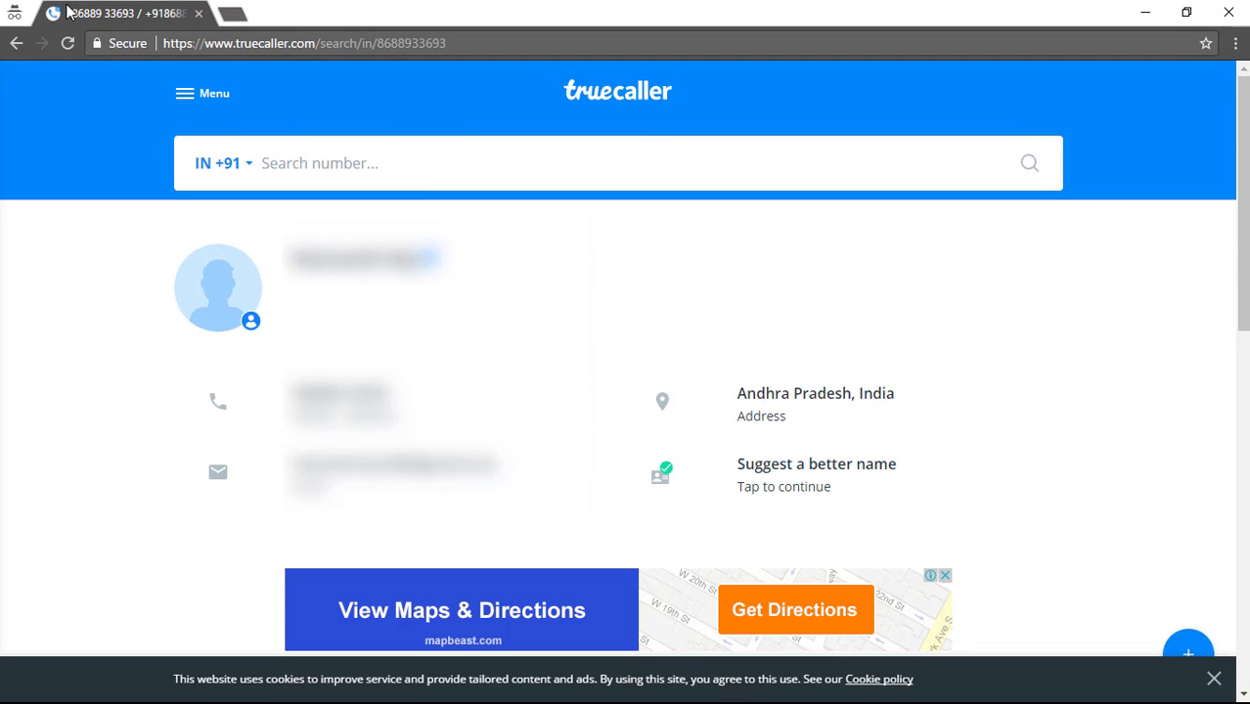
After viewing the number's Andhra Pradesh, India details, move to a blank new tab
{"action": "left_click", "coordinate": [205, 11]}
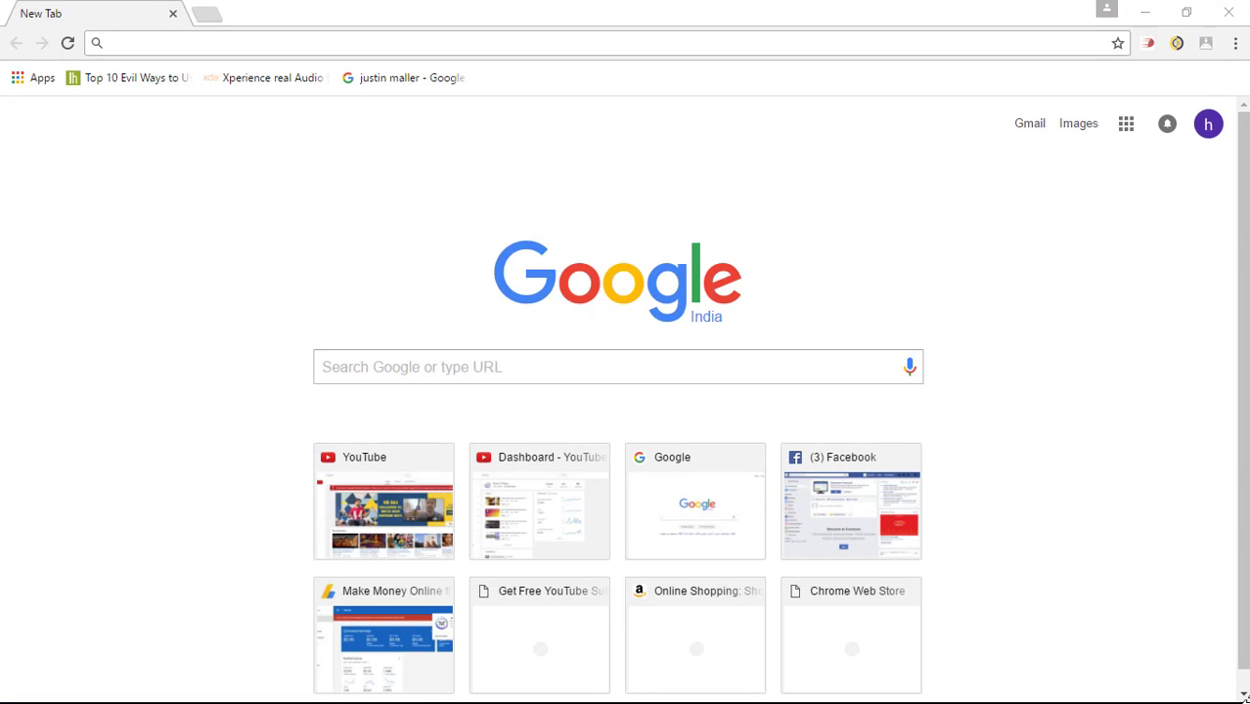